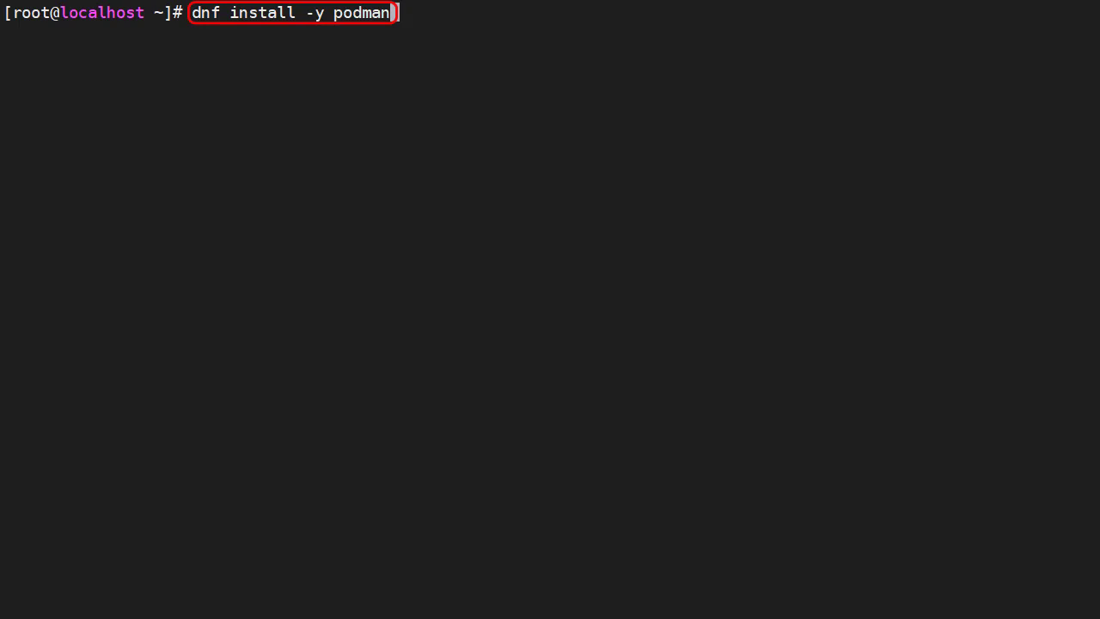
Run 'dnf install -y podman' and let the transaction finish with Complete
{"action": "key", "text": "Return"}
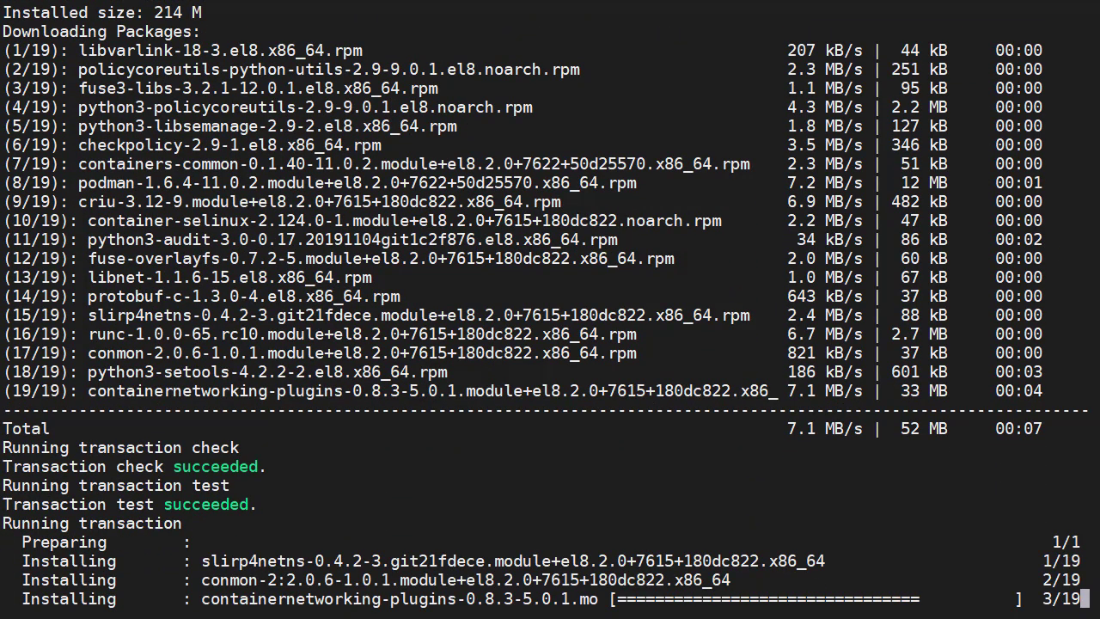
{"action": "scroll", "scroll_direction": "down", "scroll_amount": 3}
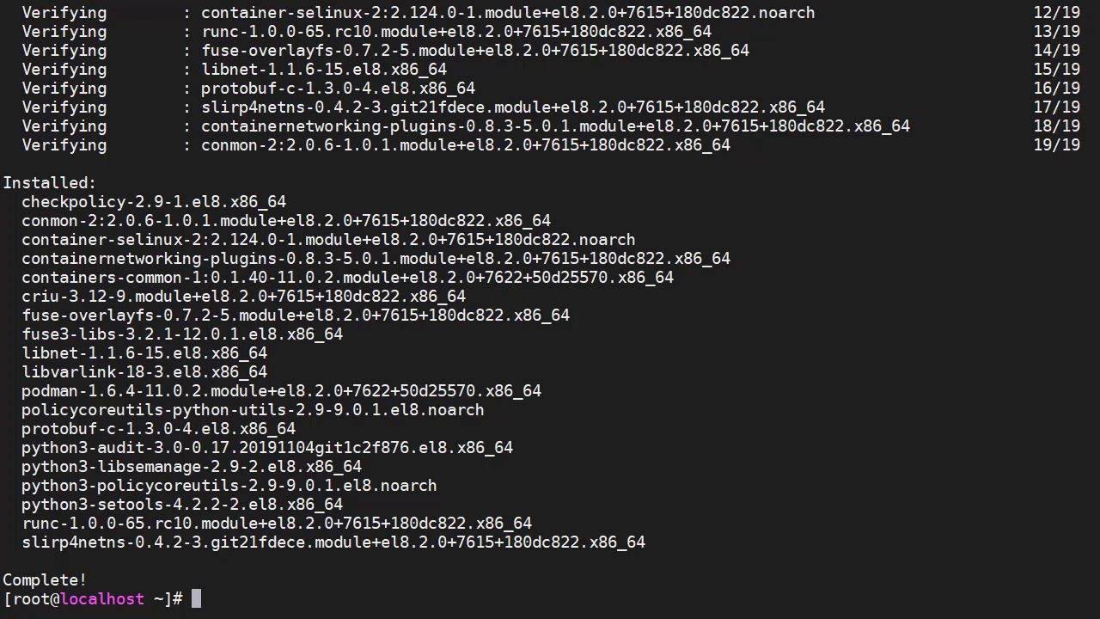
Open /etc/containers/registries.conf in vi to view the registries.search list
{"action": "type", "text": "vi /etc/containers/registries.conf"}
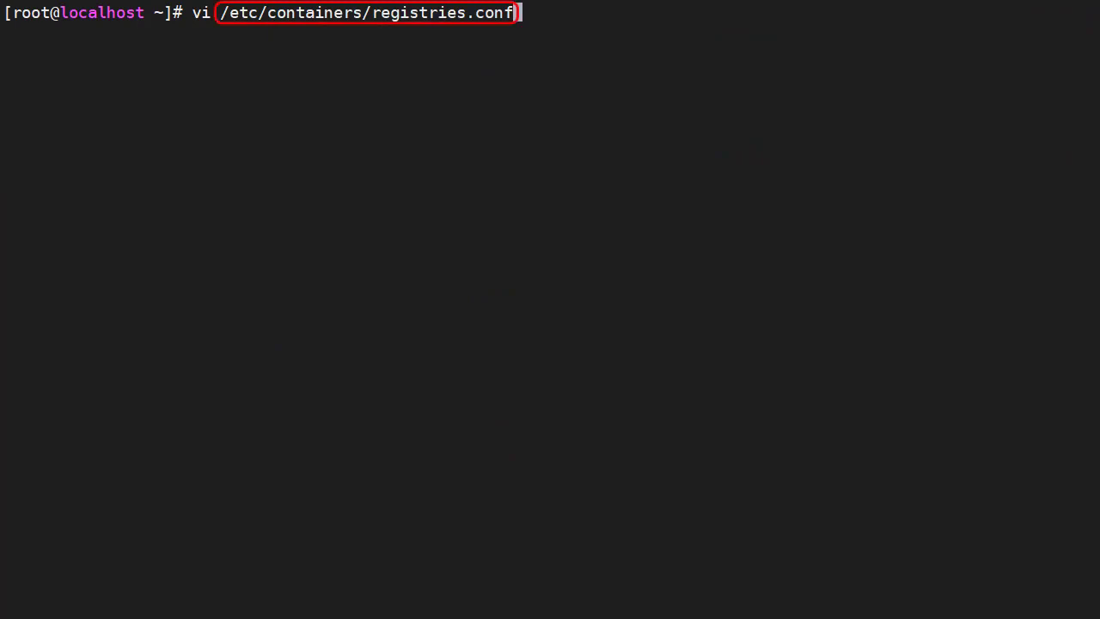
{"action": "key", "text": "Return"}
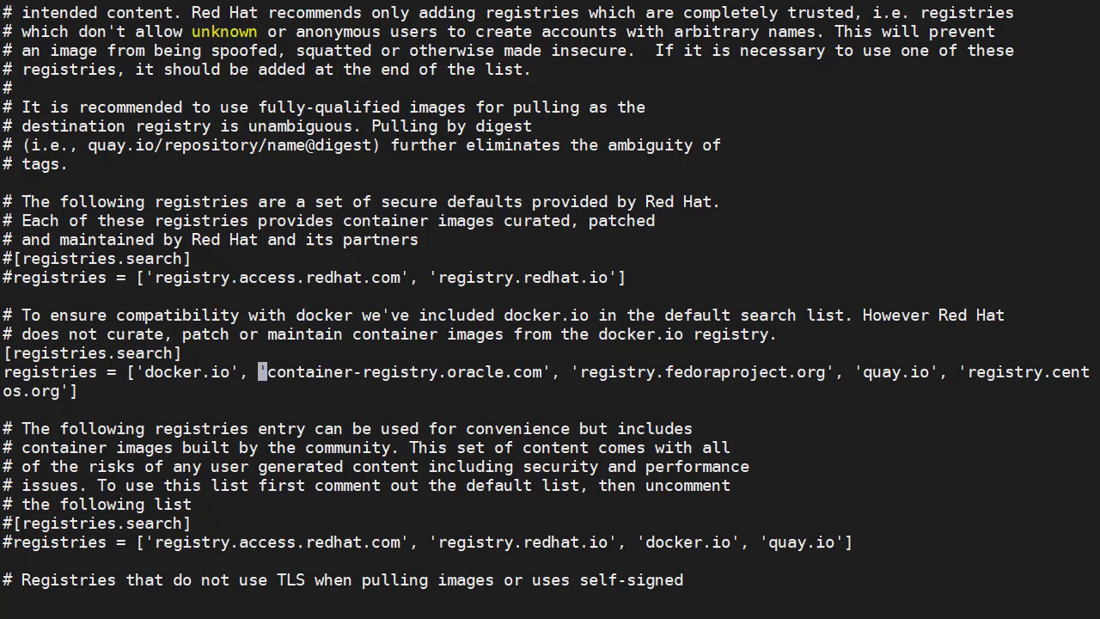